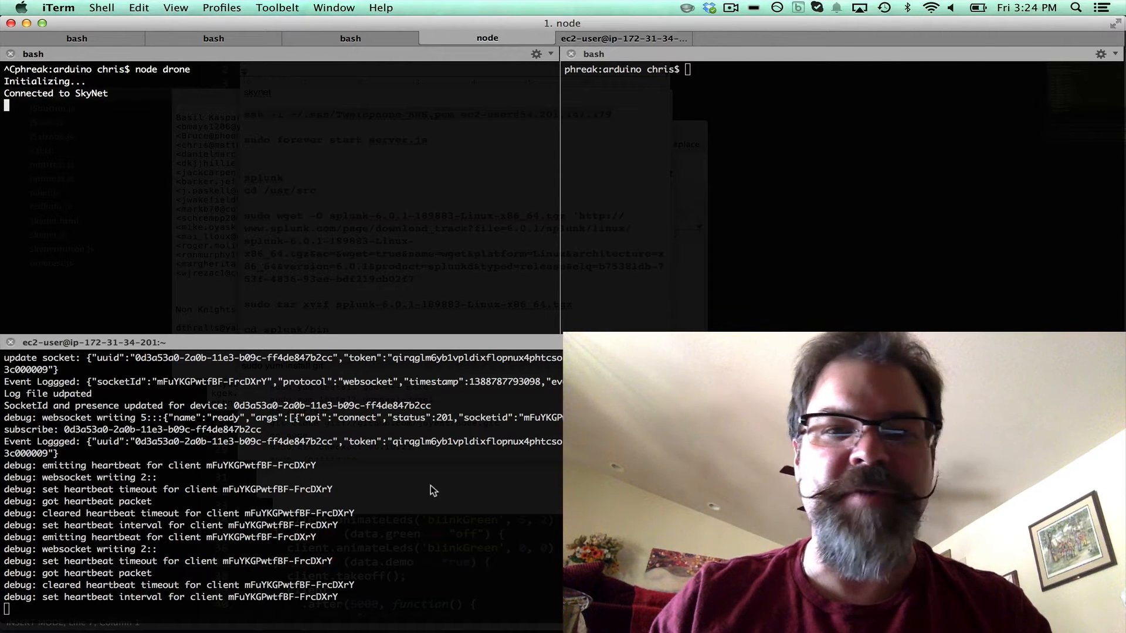
mouse_move(185, 178)
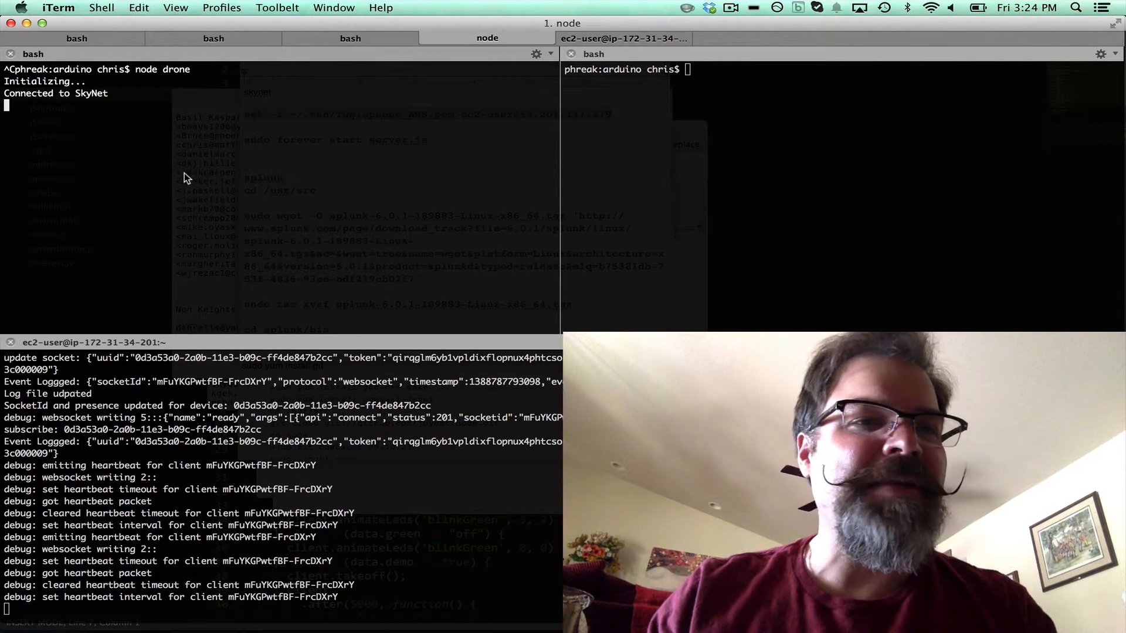
mouse_move(148, 212)
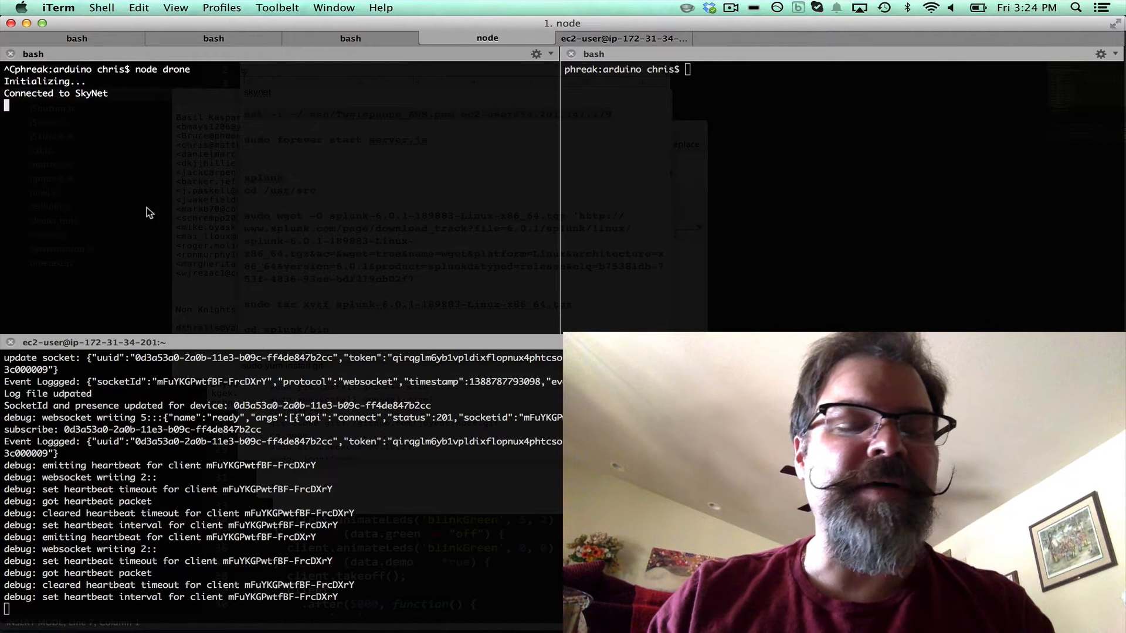
mouse_move(241, 223)
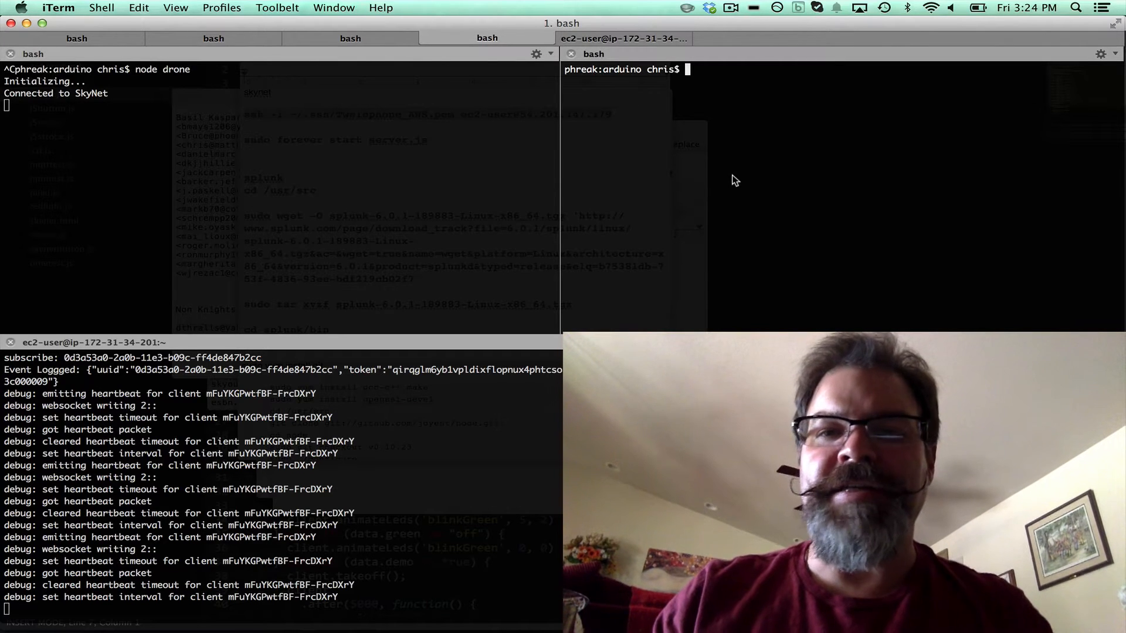
text(curl -X POST -d '{"devices": "0d3a53a0-2a0b-11e3-b09c-ff4de847b2cc", "message": {"red":"on"}}' http://skynet.im/messages)
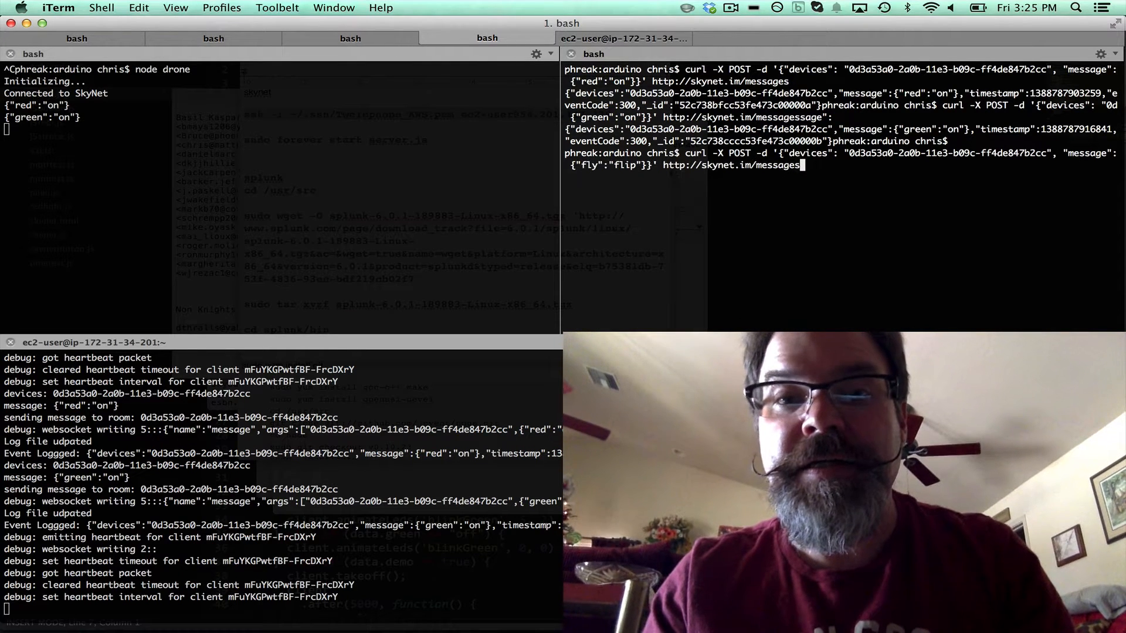
text(stop)
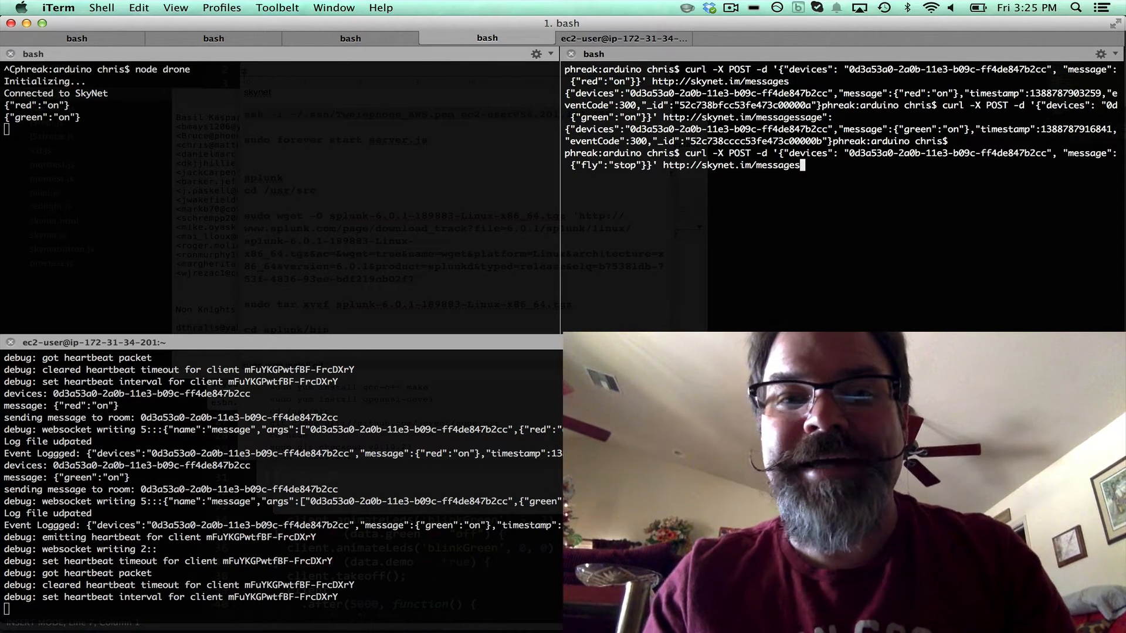